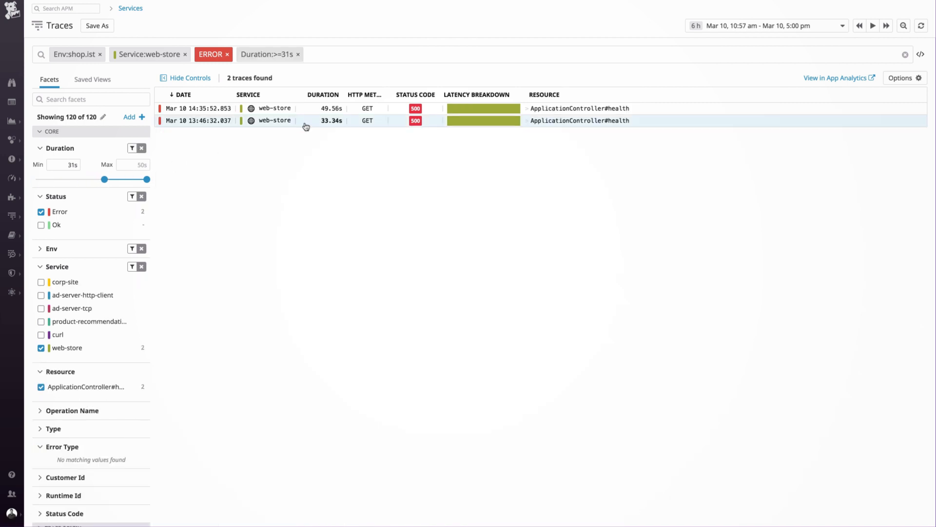
Open the 49.6 s web-store trace and view the rails.render_template span's timeout error tags
click(197, 108)
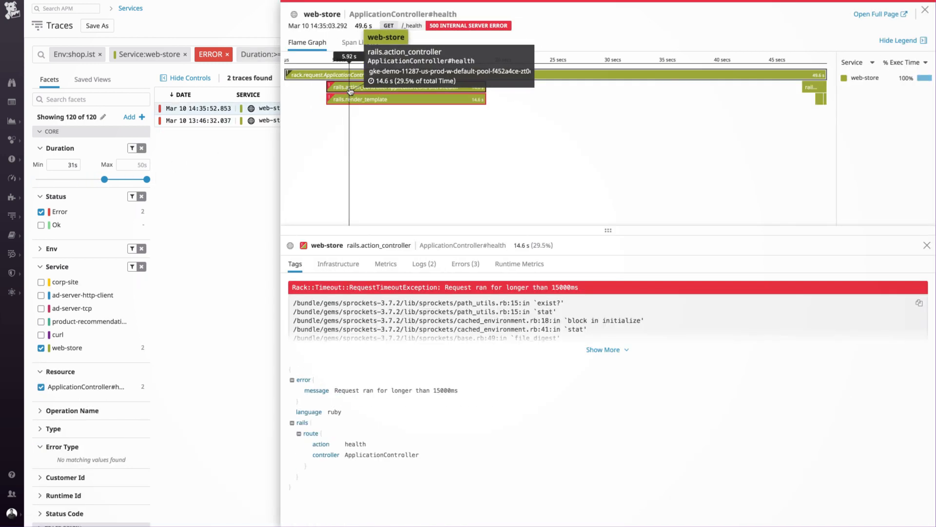
click(370, 99)
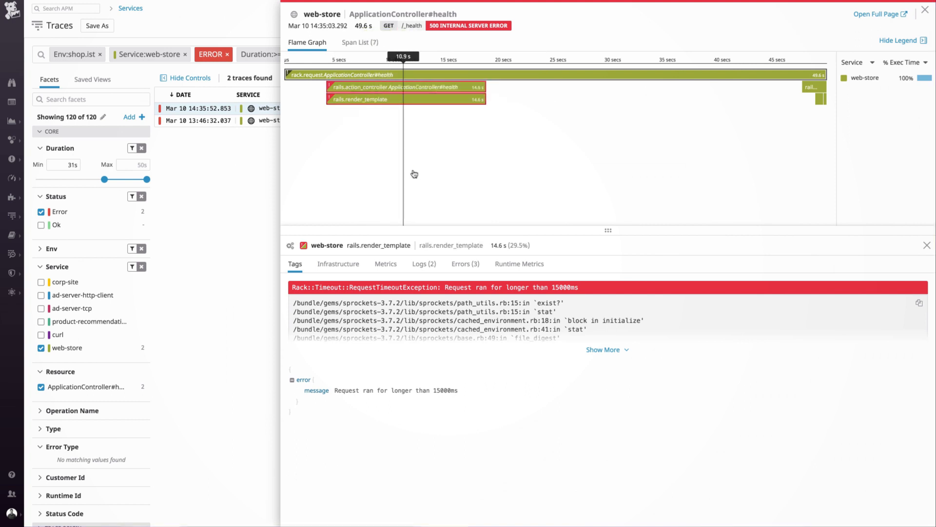
click(465, 263)
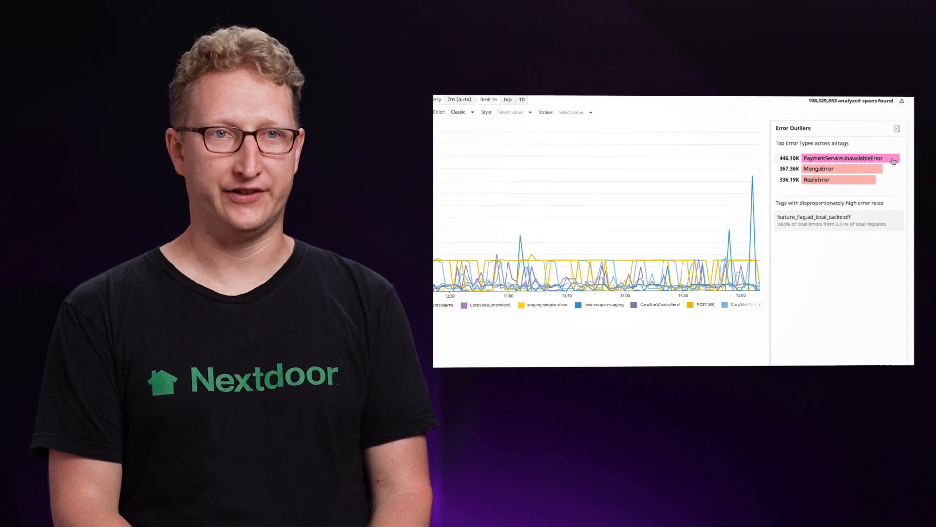
click(814, 220)
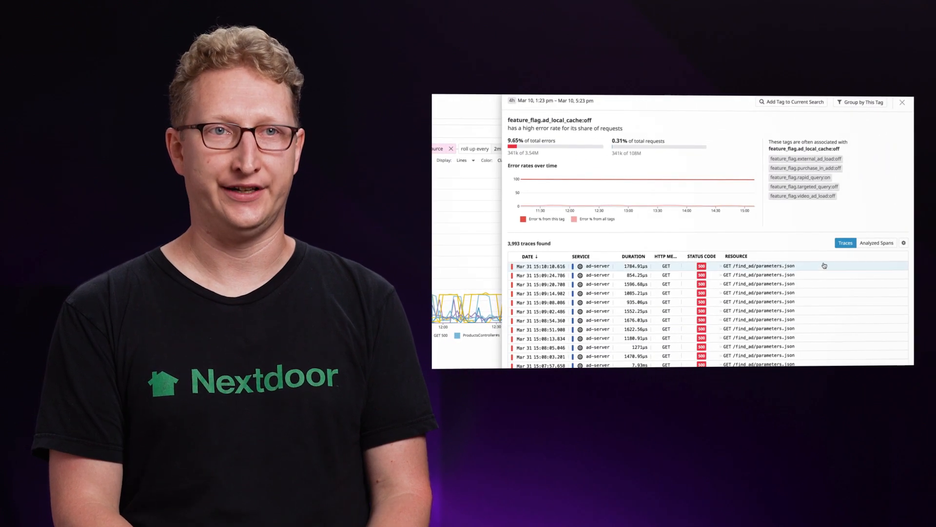